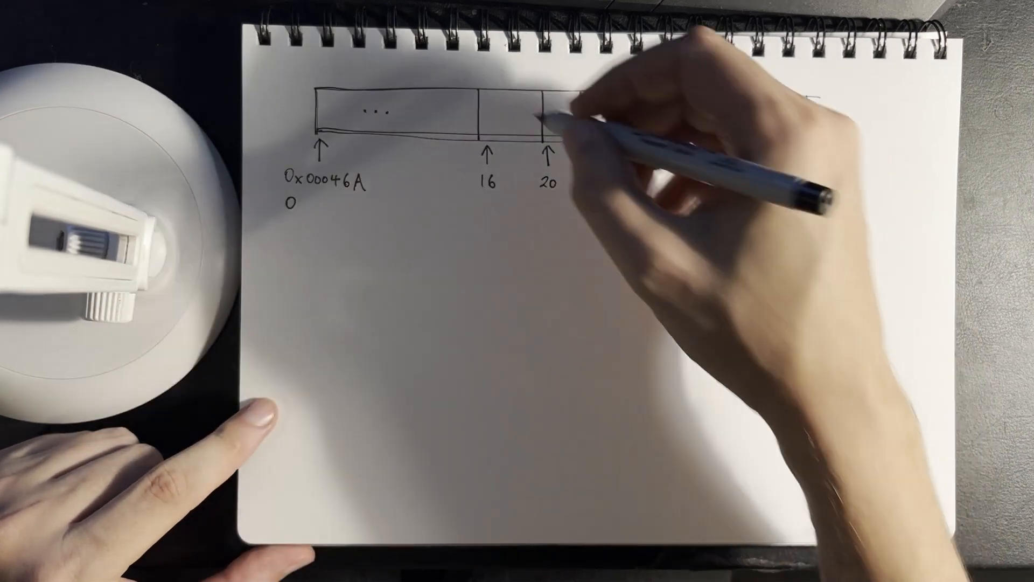
mouse_move(521, 106)
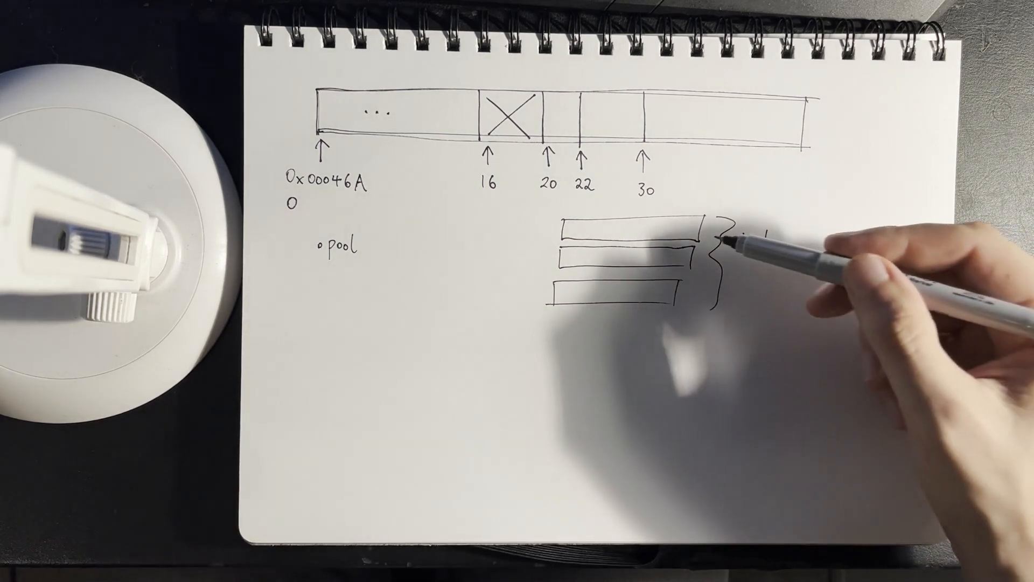
type("1mb")
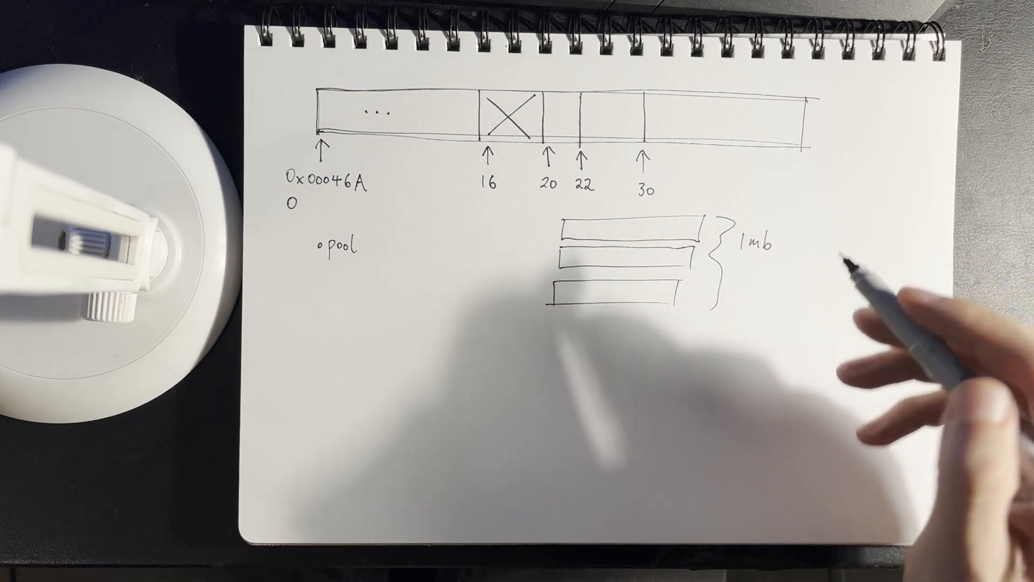